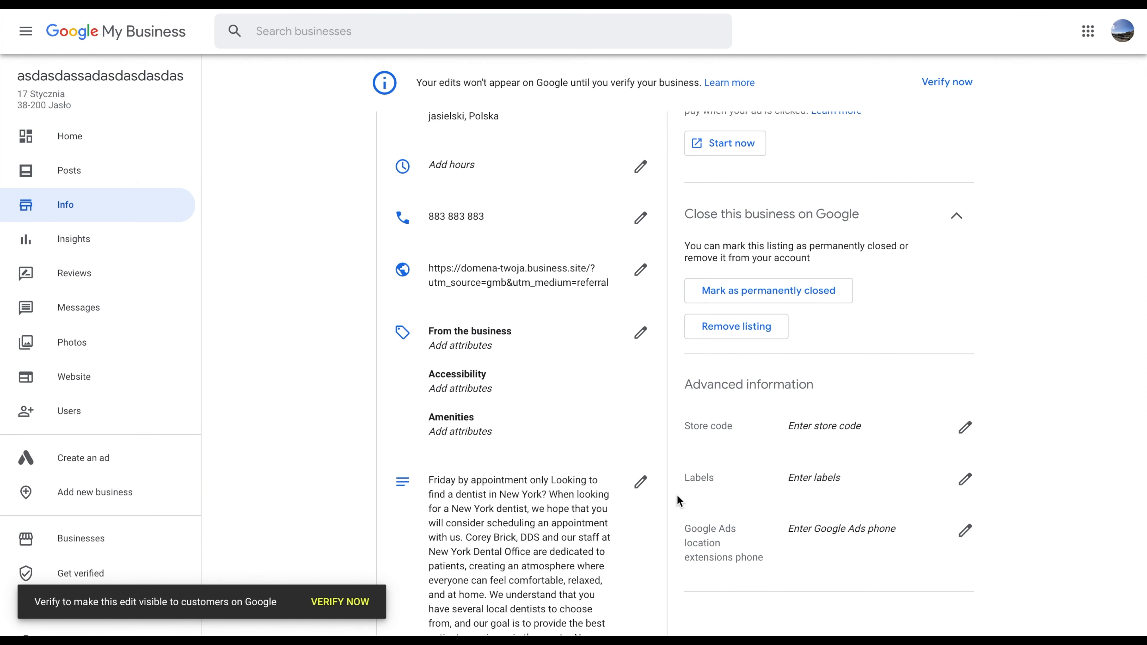
mouse_move(685, 489)
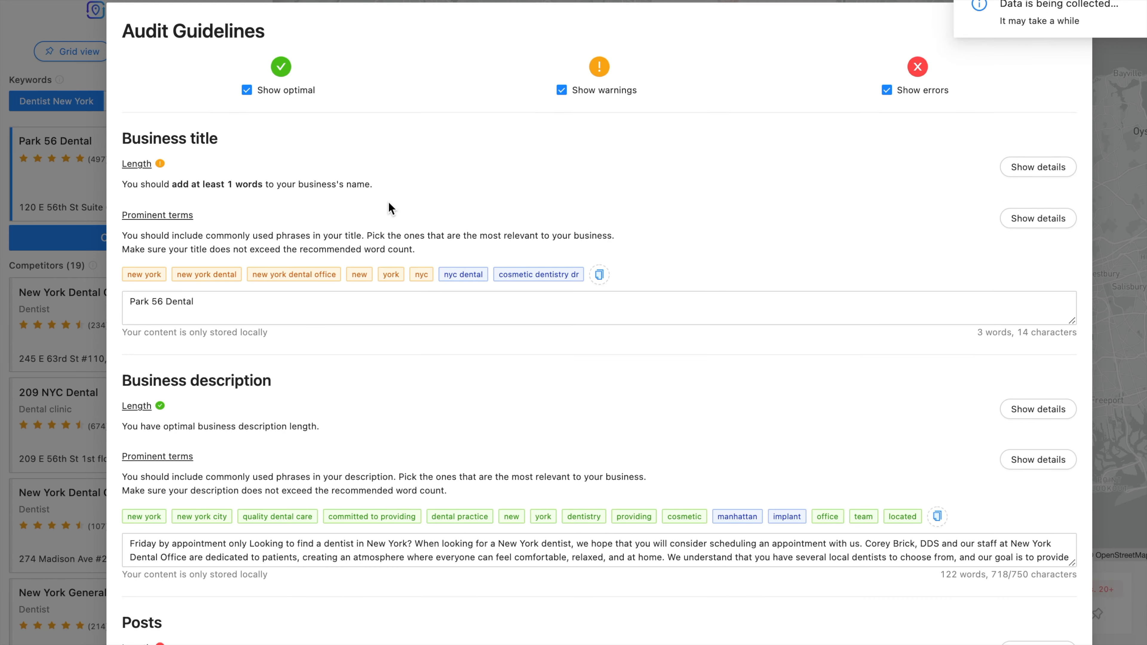
scroll(down, 3)
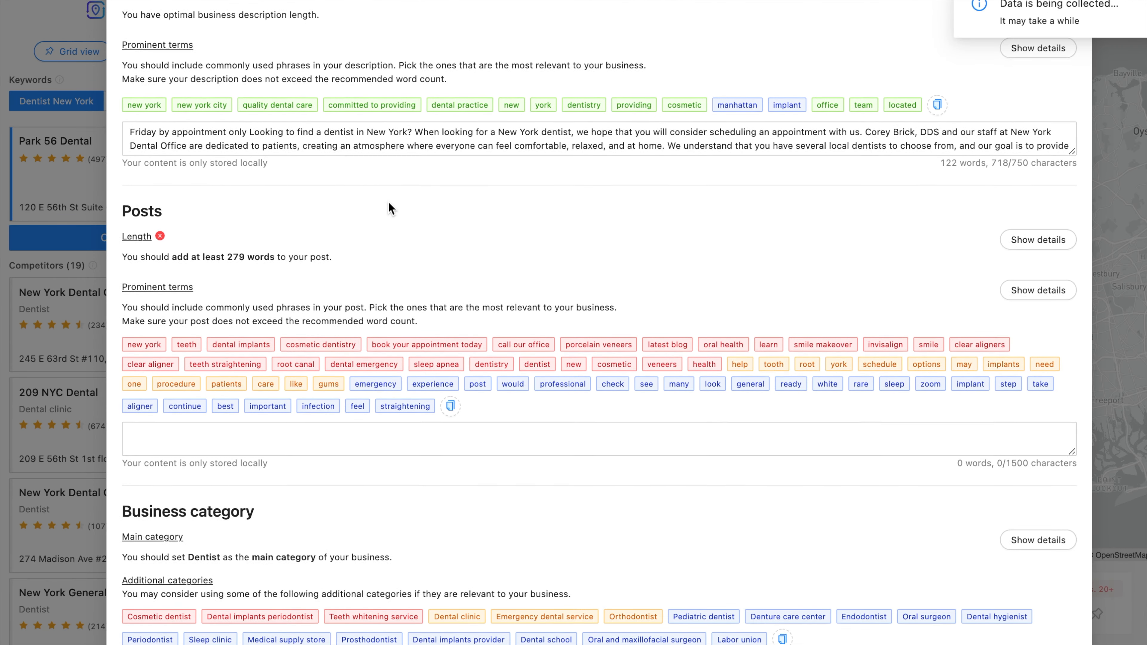